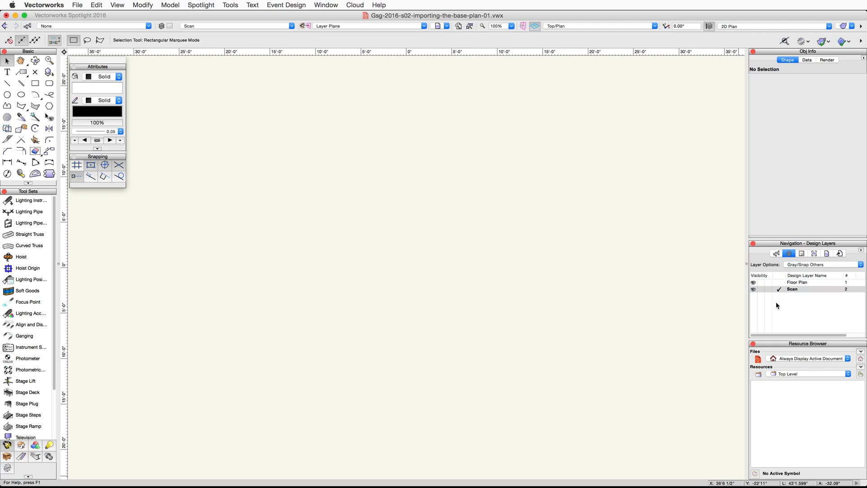
{"action": "mouse_move", "coordinate": [774, 306]}
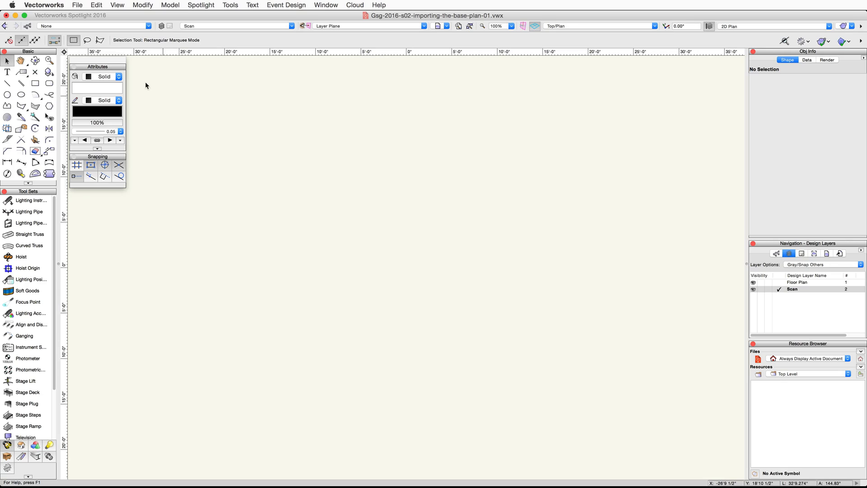
Import the image file Meeting Rooms.png onto the Scan layer
{"action": "left_click", "coordinate": [77, 5]}
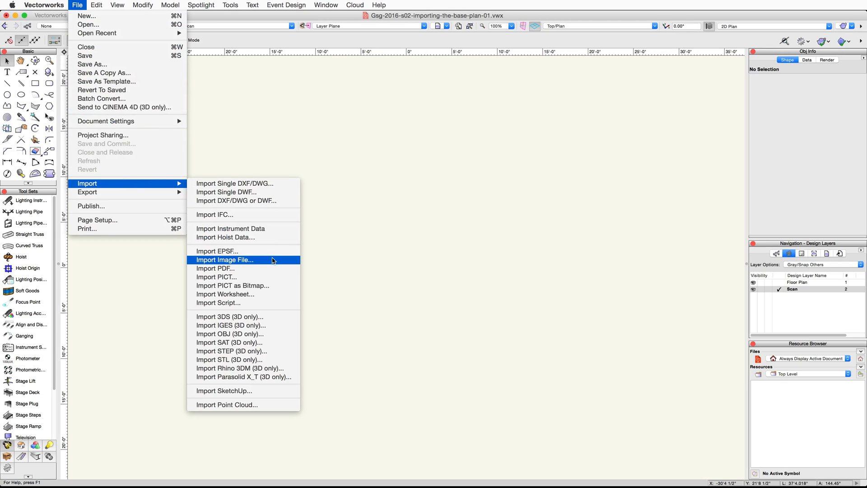
{"action": "left_click", "coordinate": [225, 259]}
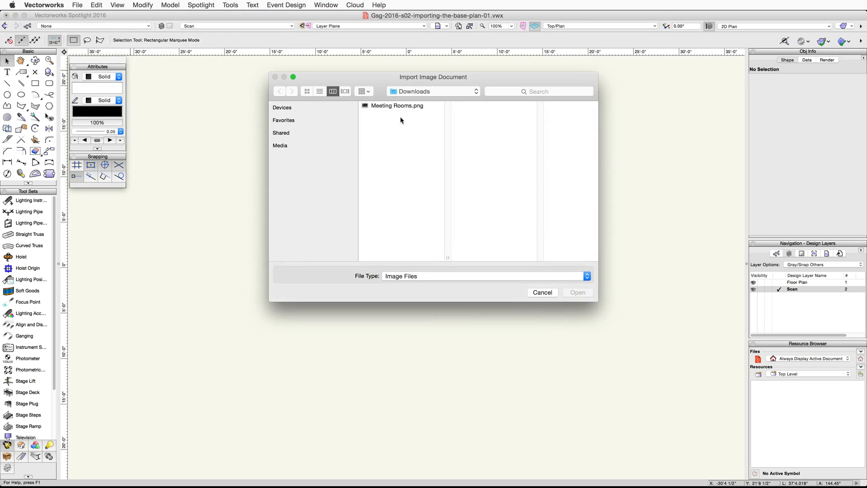
{"action": "left_click", "coordinate": [397, 106]}
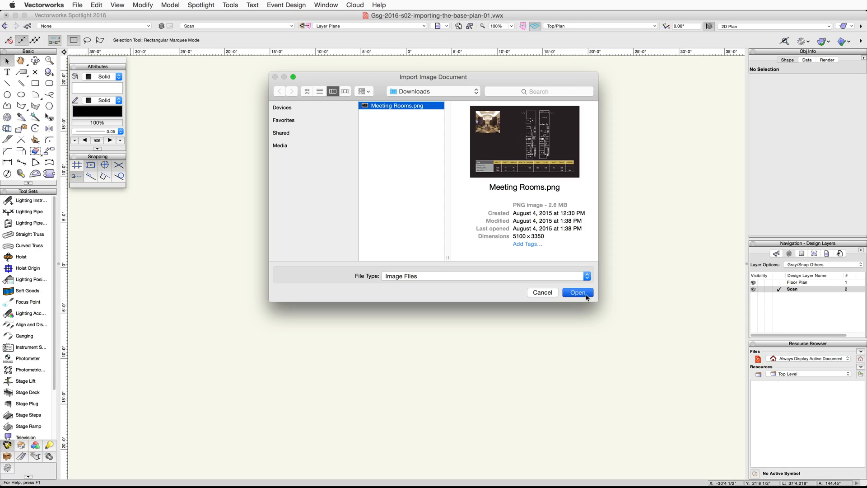
{"action": "left_click", "coordinate": [578, 292]}
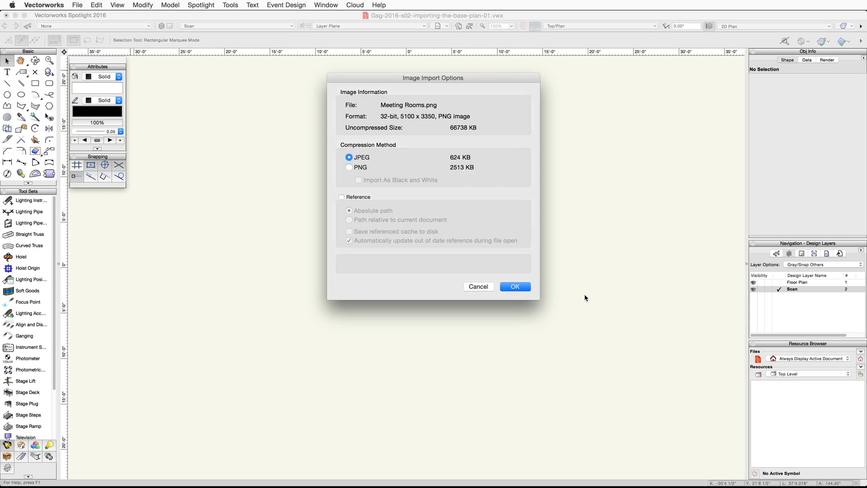
Keep PNG compression for the imported image and confirm the import settings
{"action": "left_click", "coordinate": [349, 167]}
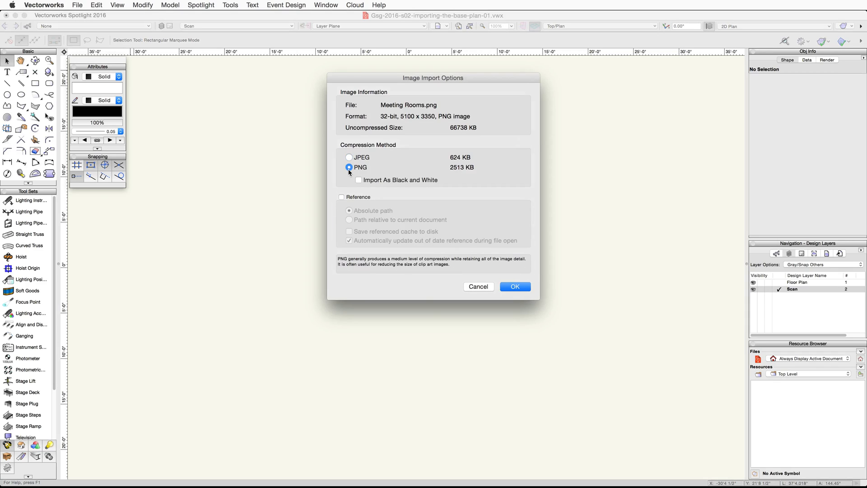
{"action": "left_click", "coordinate": [349, 167]}
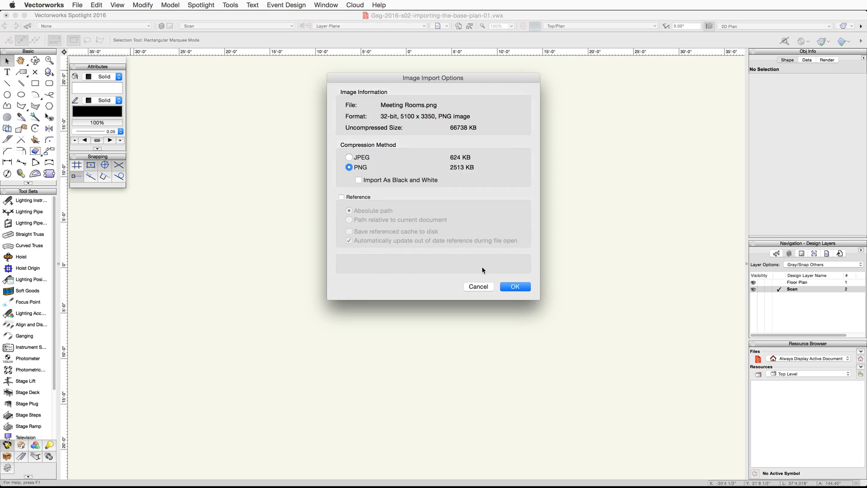
{"action": "left_click", "coordinate": [514, 287]}
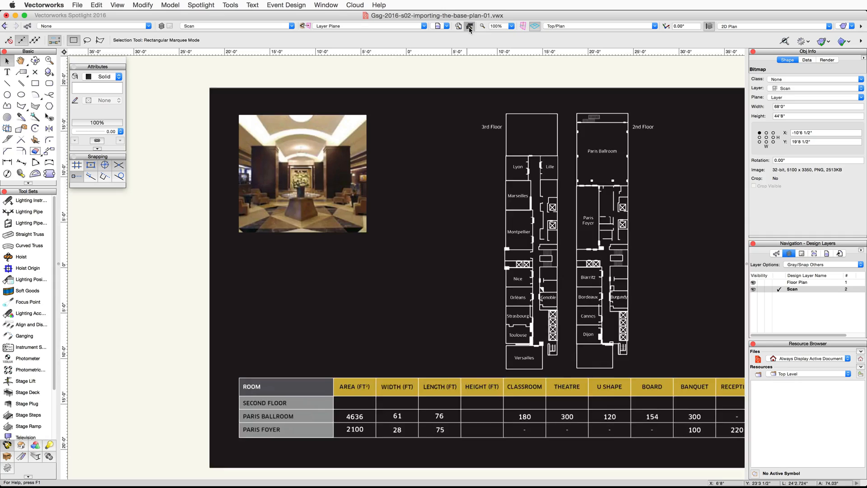
Draw a rectangle corner to corner over the Paris Ballroom outline, then return to selection
{"action": "left_click", "coordinate": [143, 5]}
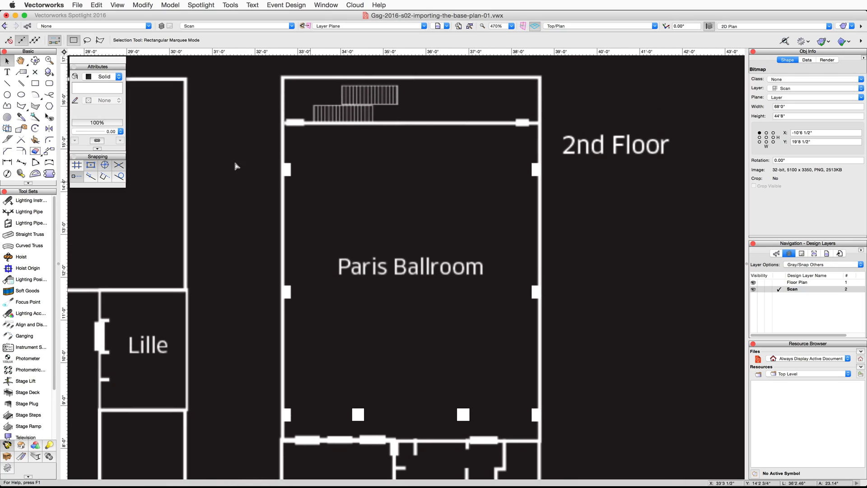
{"action": "left_click", "coordinate": [35, 84]}
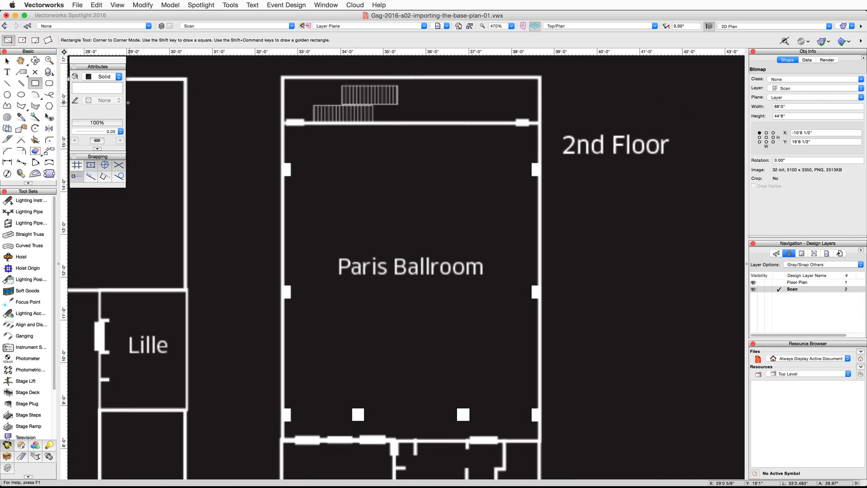
{"action": "mouse_move", "coordinate": [8, 39]}
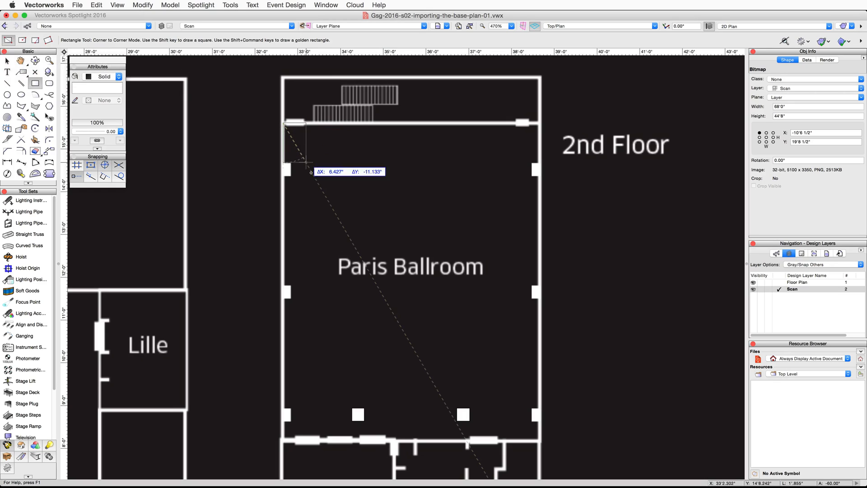
{"action": "left_click_drag", "start_coordinate": [286, 125], "coordinate": [524, 441]}
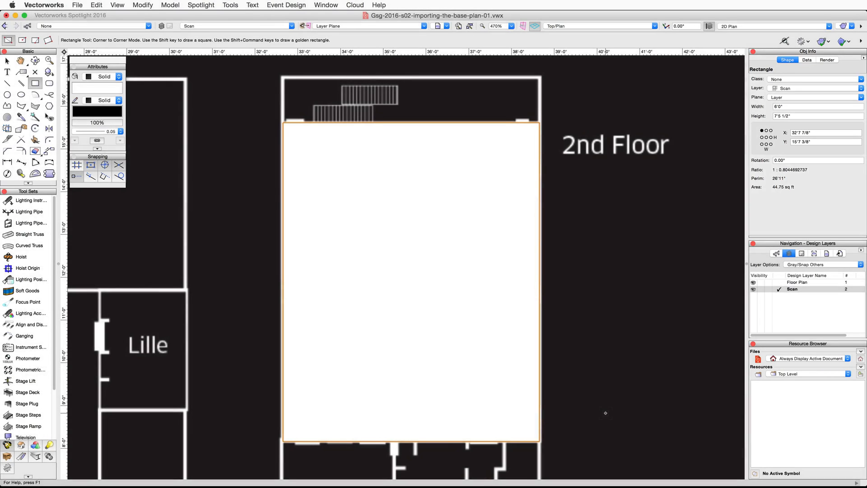
{"action": "left_click", "coordinate": [7, 60]}
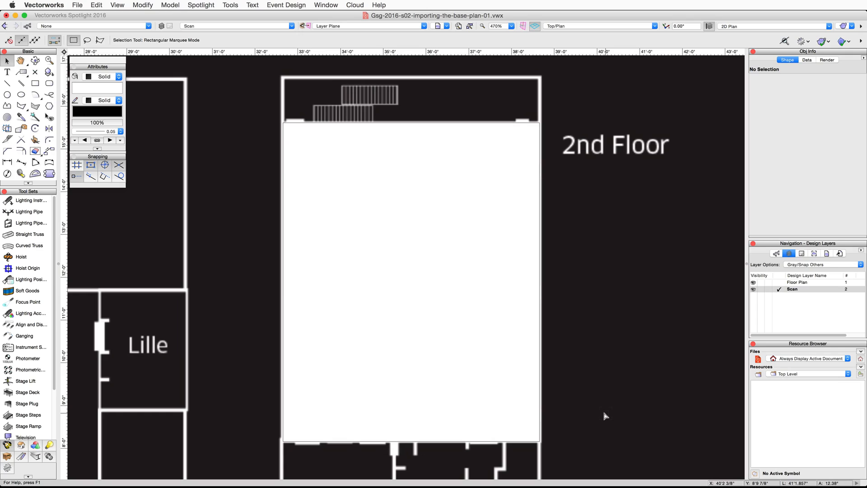
{"action": "mouse_move", "coordinate": [240, 169]}
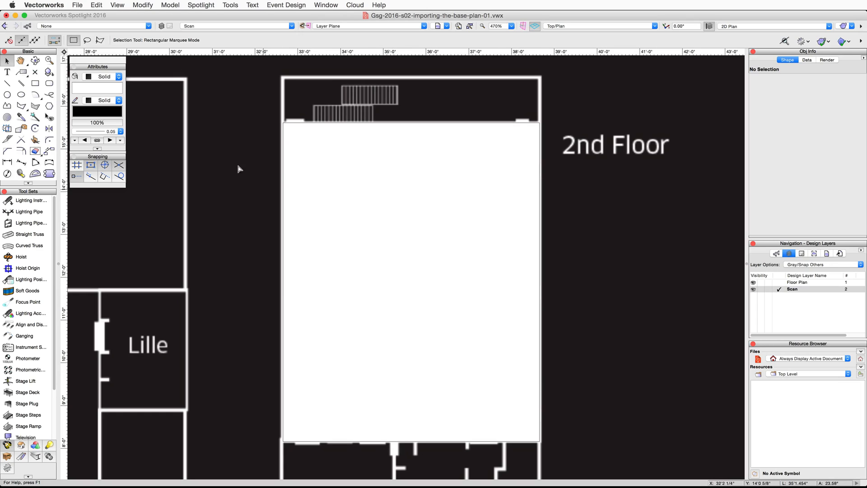
Start Scale Objects with Symmetric By Distance and measure the current 6-foot span
{"action": "left_click", "coordinate": [142, 6]}
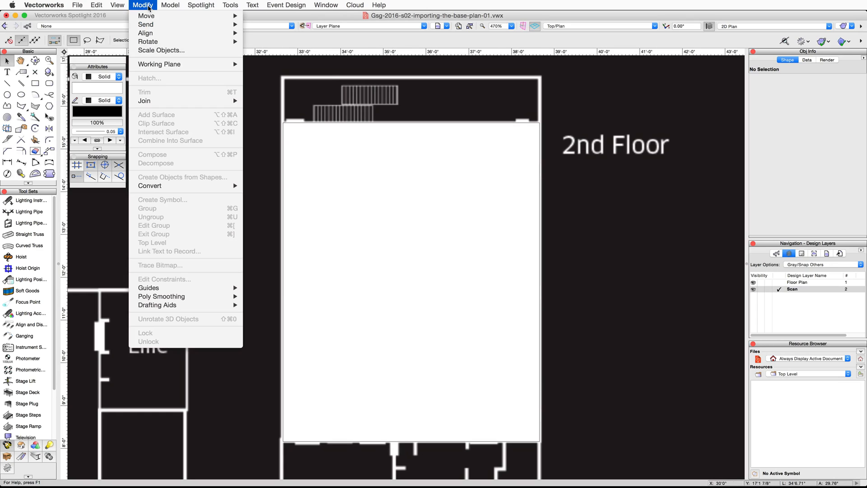
{"action": "left_click", "coordinate": [160, 50]}
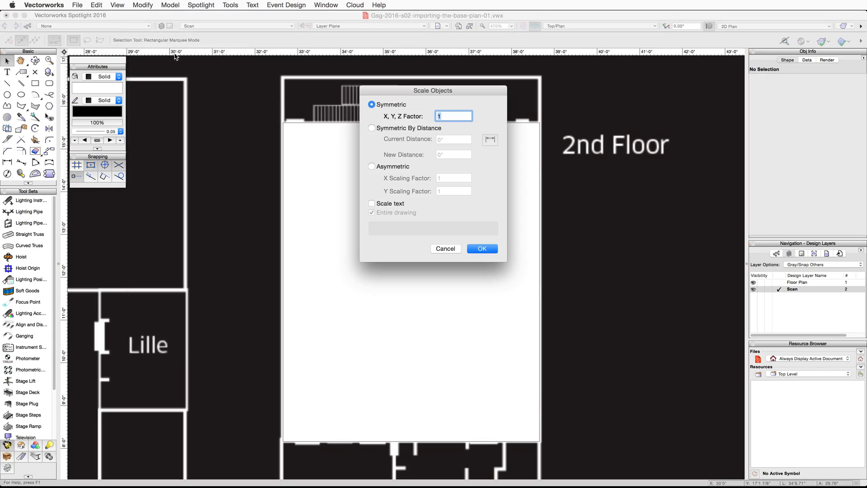
{"action": "mouse_move", "coordinate": [371, 128]}
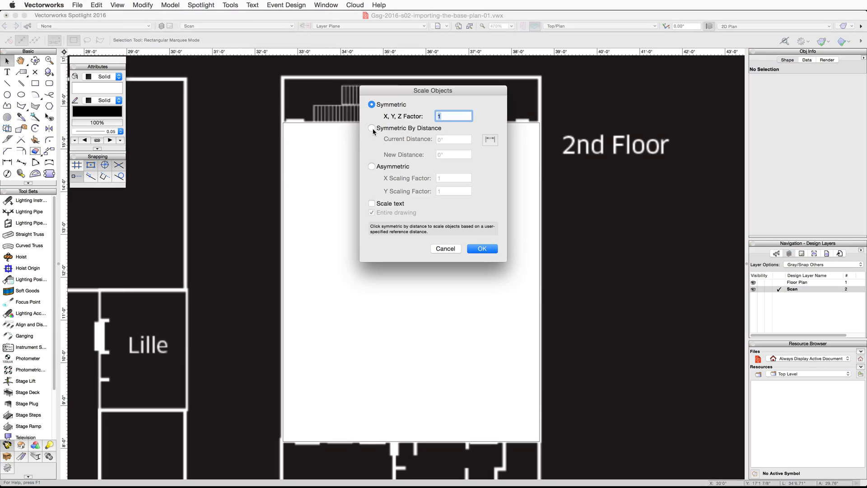
{"action": "left_click", "coordinate": [371, 127]}
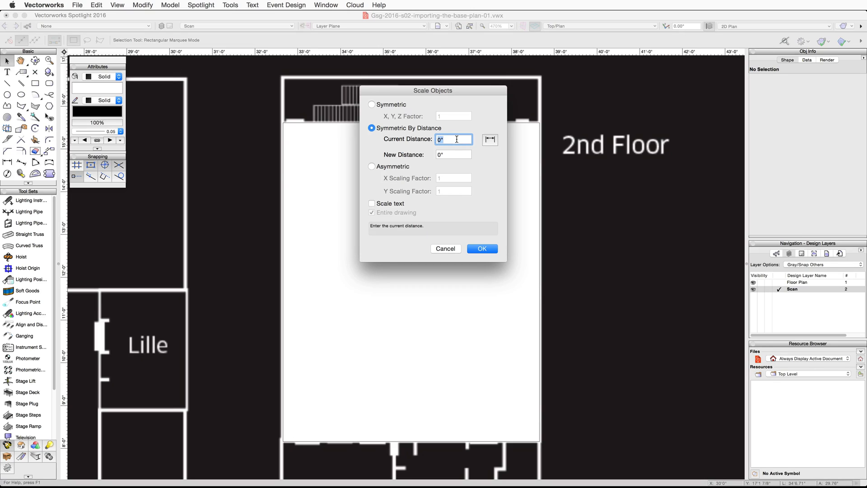
{"action": "left_click", "coordinate": [489, 139]}
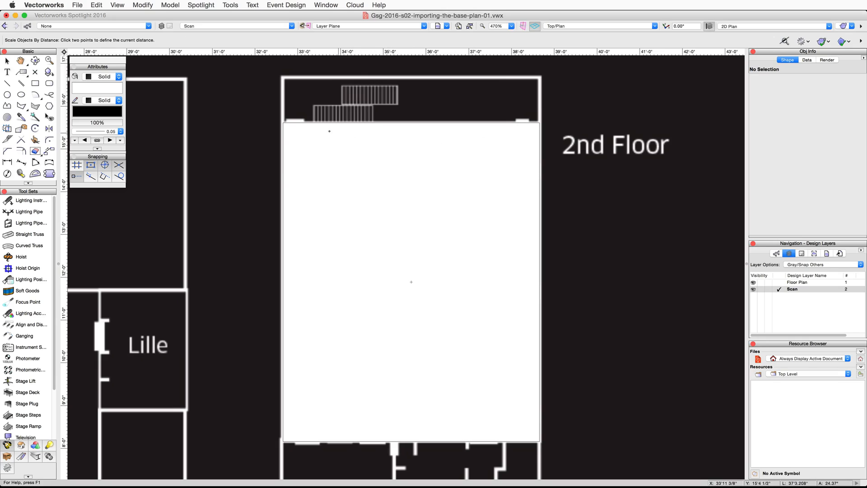
{"action": "mouse_move", "coordinate": [283, 123]}
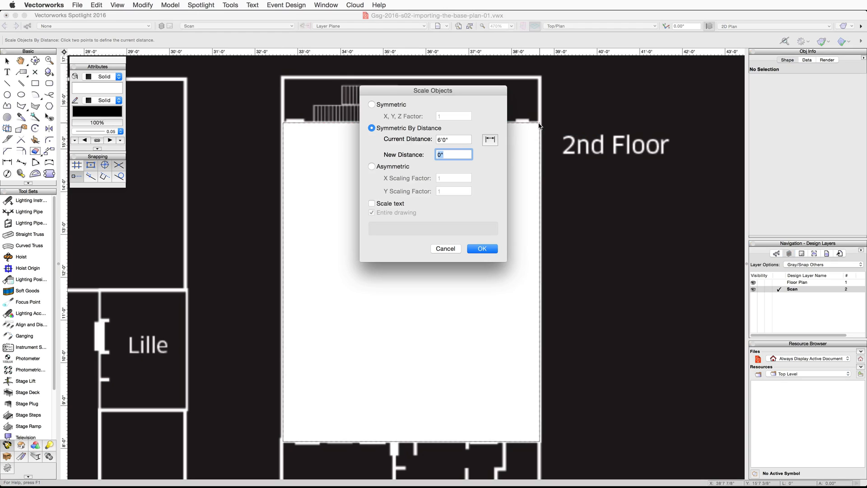
{"action": "mouse_move", "coordinate": [495, 163]}
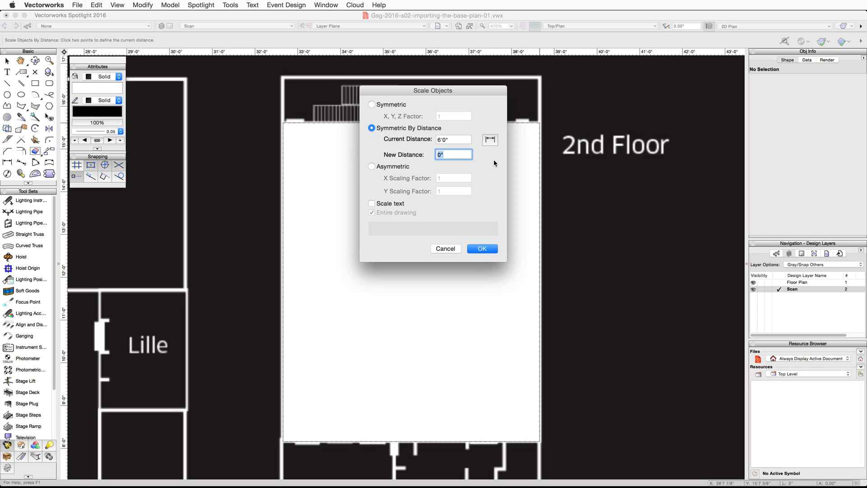
Enter 61' as the new distance and scale the entire drawing
{"action": "type", "text": "61'"}
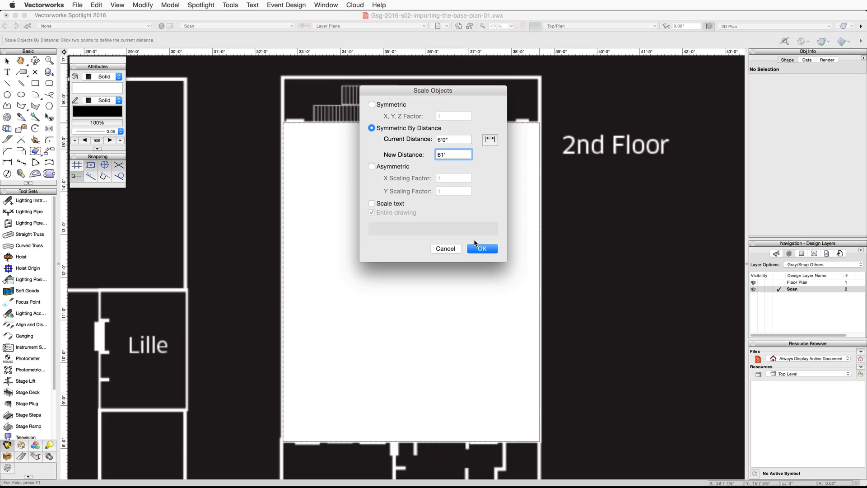
{"action": "left_click", "coordinate": [481, 248]}
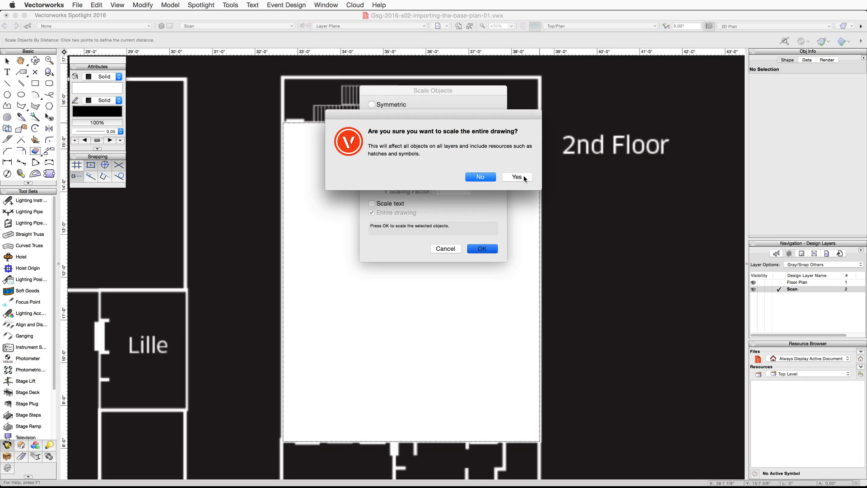
{"action": "left_click", "coordinate": [516, 176]}
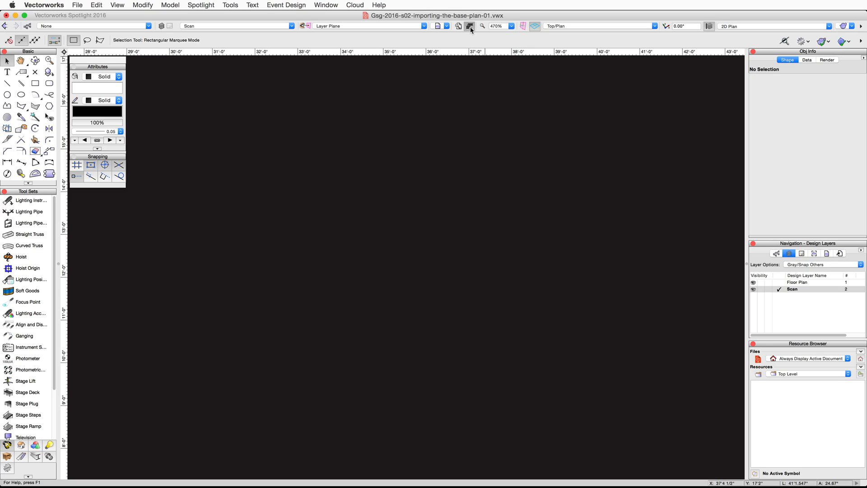
Fit the drawing to view, select the white ballroom rectangle and set its Height to 76
{"action": "left_click", "coordinate": [470, 26]}
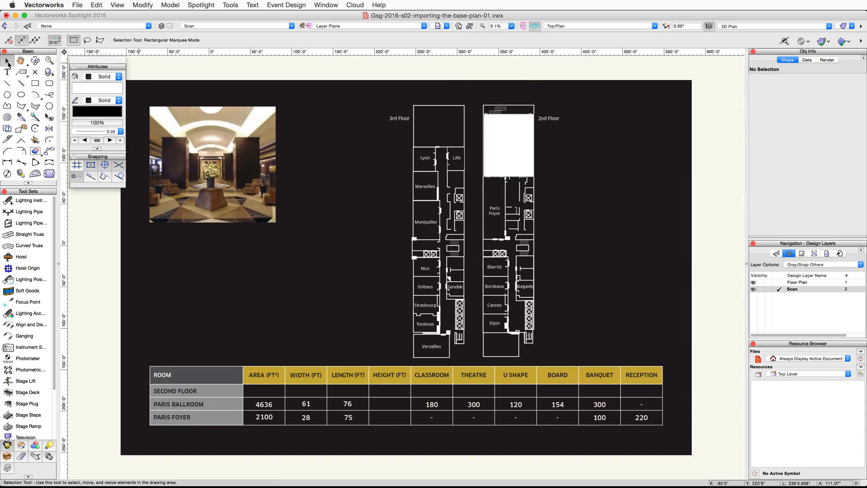
{"action": "left_click", "coordinate": [507, 145]}
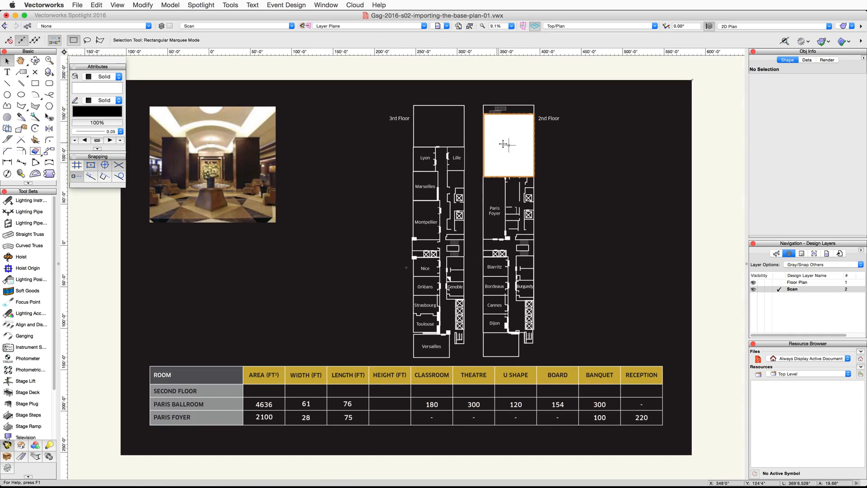
{"action": "left_click", "coordinate": [507, 143]}
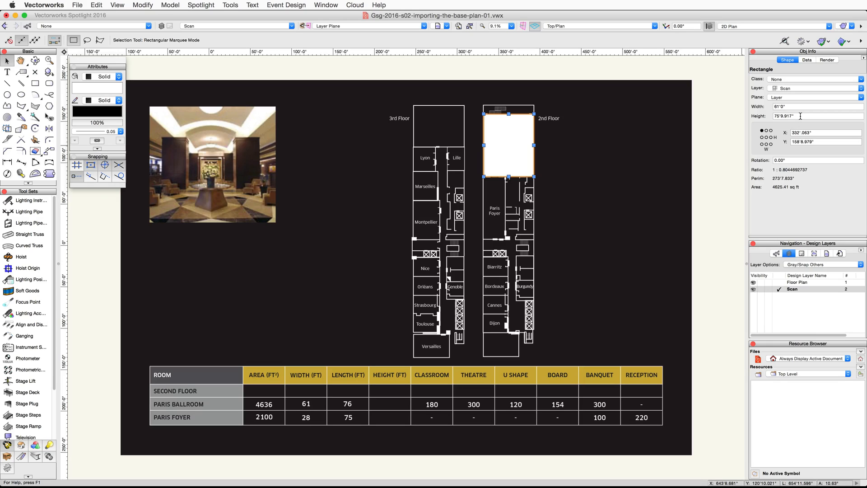
{"action": "type", "text": "76'0\""}
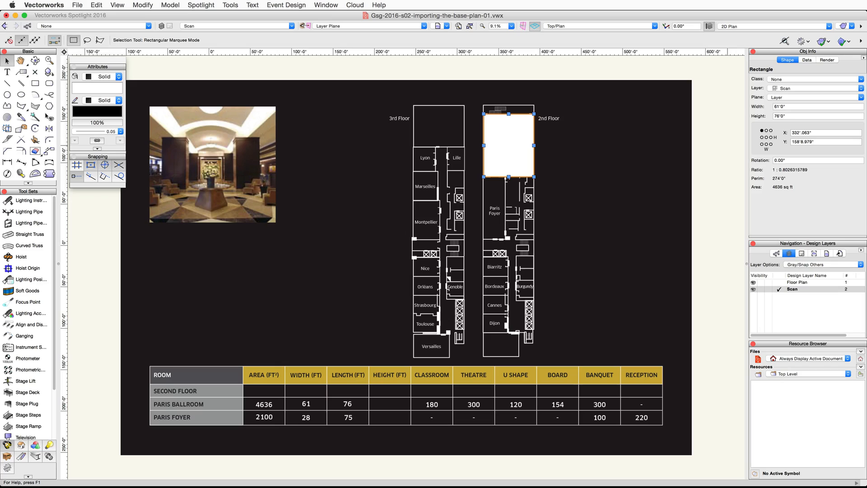
Draw a rectangle over the Paris Foyer starting from the ballroom's lower corner
{"action": "left_click", "coordinate": [35, 83]}
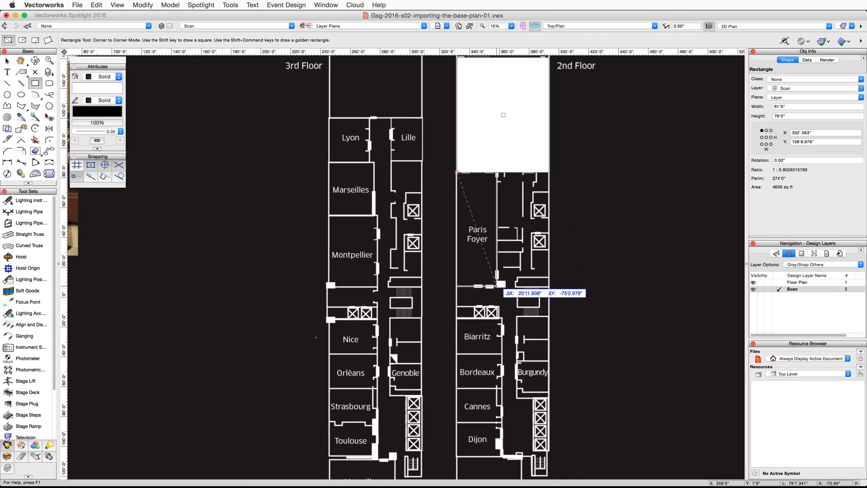
{"action": "left_click", "coordinate": [504, 26]}
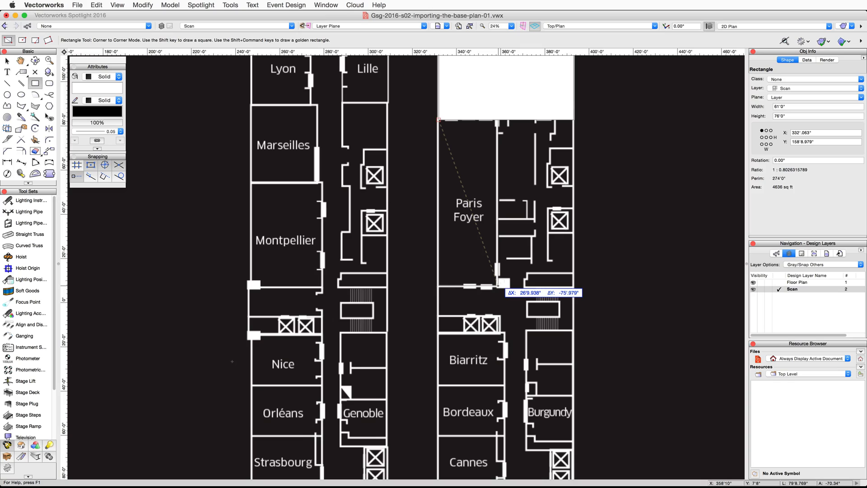
{"action": "left_click_drag", "start_coordinate": [439, 120], "coordinate": [498, 287]}
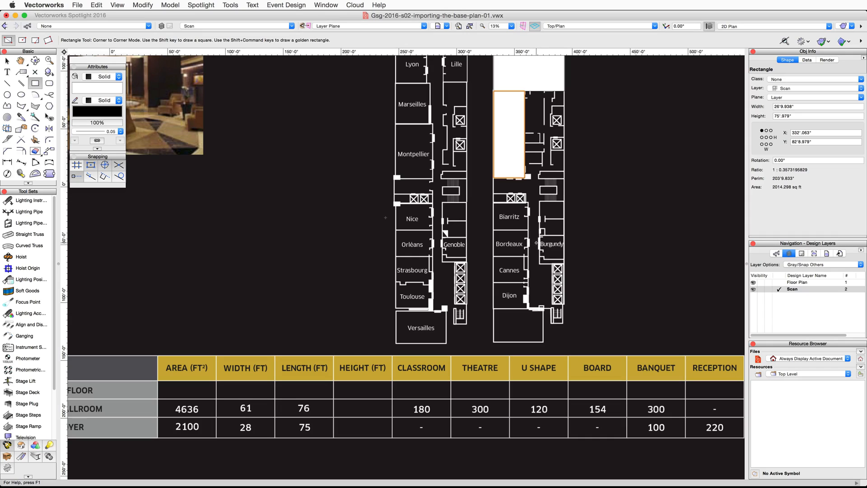
Set the foyer rectangle to Width 28 and Height 75 in Object Info
{"action": "left_click", "coordinate": [817, 106]}
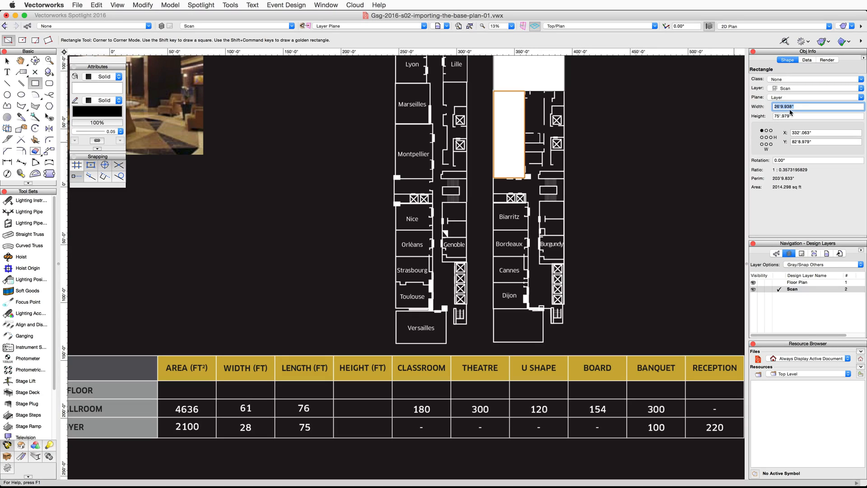
{"action": "type", "text": "28'0\""}
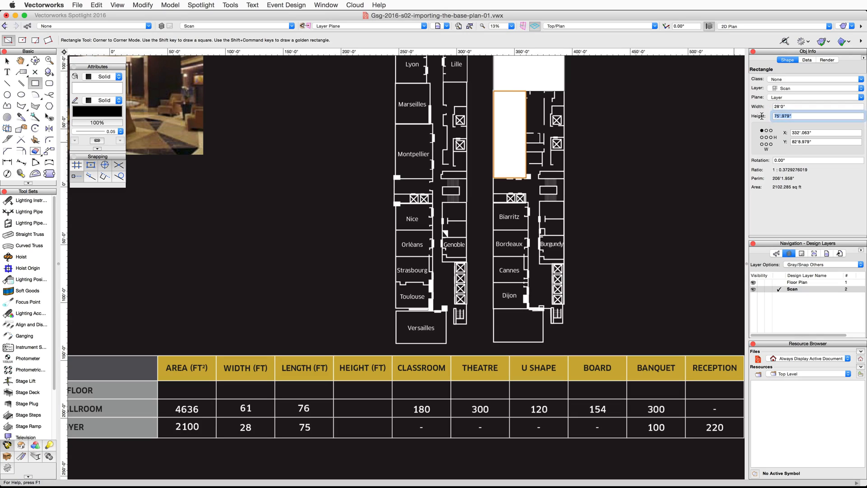
{"action": "type", "text": "75"}
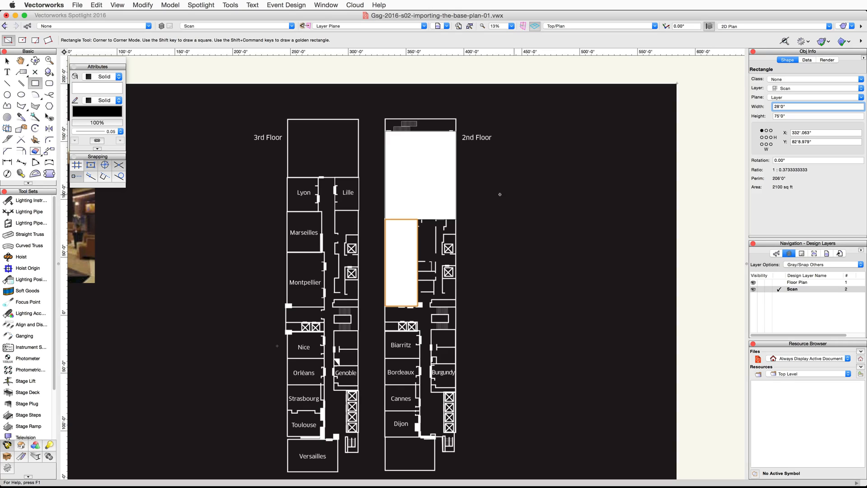
Return to the Selection tool to select the ballroom and foyer rectangles
{"action": "left_click", "coordinate": [8, 60]}
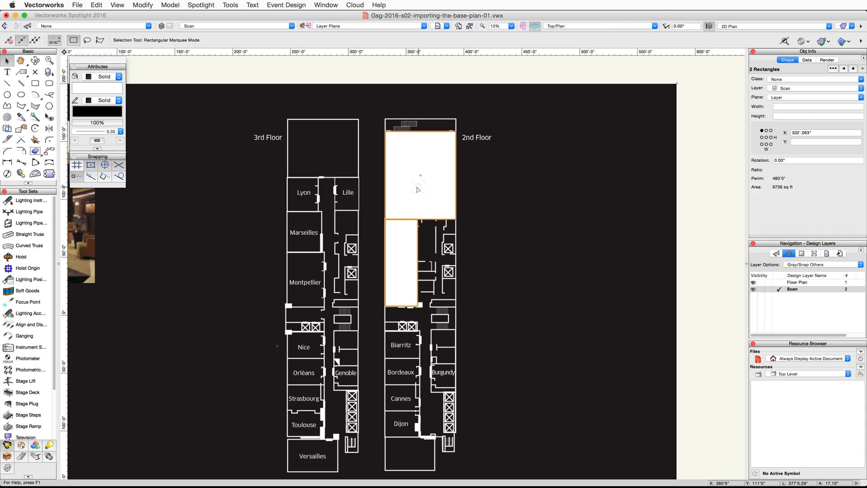
{"action": "mouse_move", "coordinate": [769, 164]}
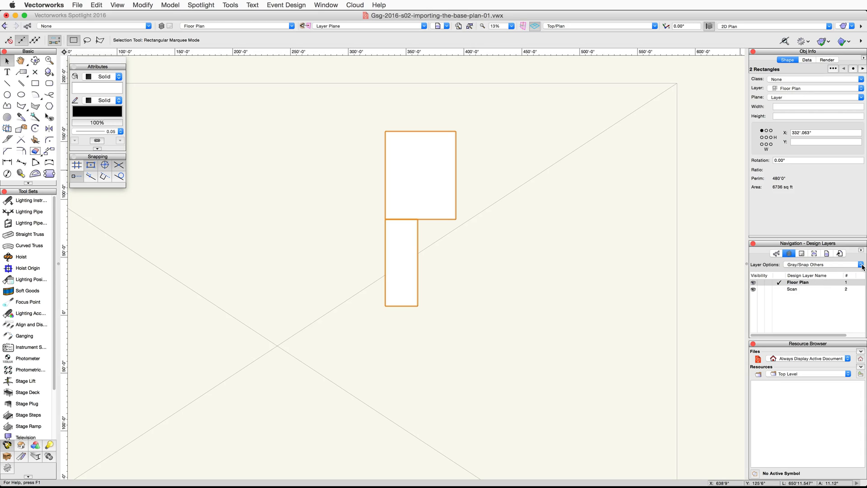
Set Layer Options to Show/Snap/Modify Others, make the Scan layer Invisible and fit to the rectangles
{"action": "left_click", "coordinate": [861, 265]}
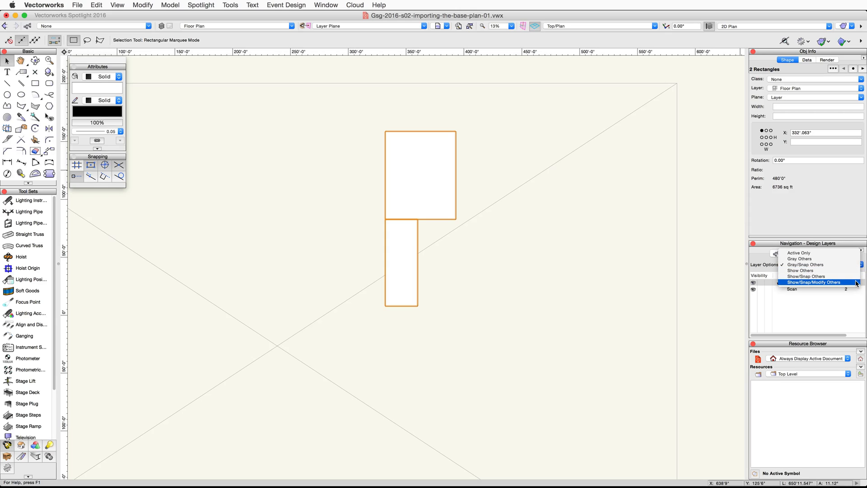
{"action": "left_click", "coordinate": [814, 282]}
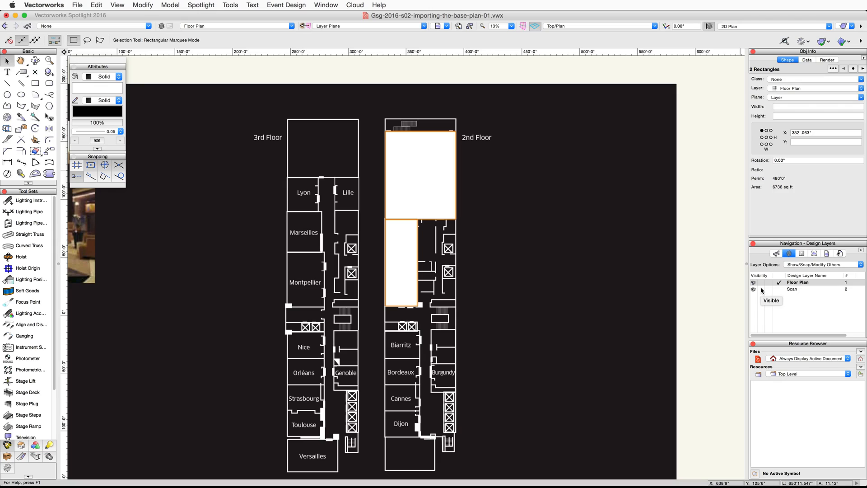
{"action": "left_click", "coordinate": [754, 290]}
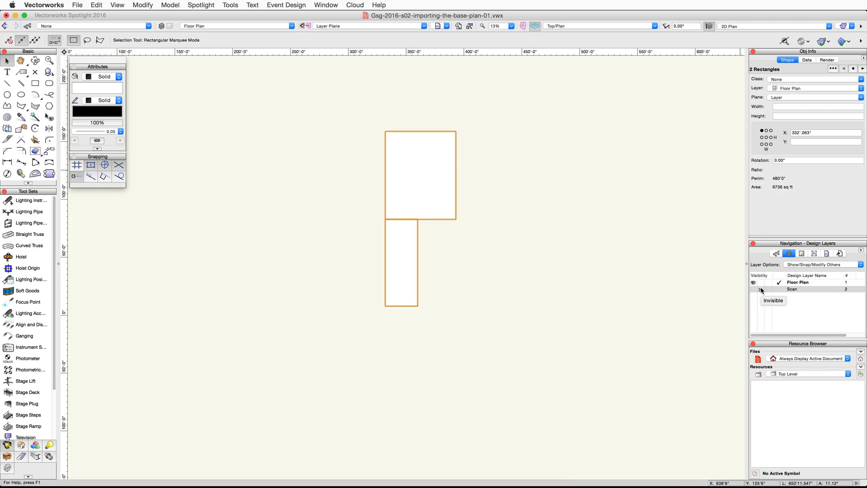
{"action": "left_click", "coordinate": [754, 290]}
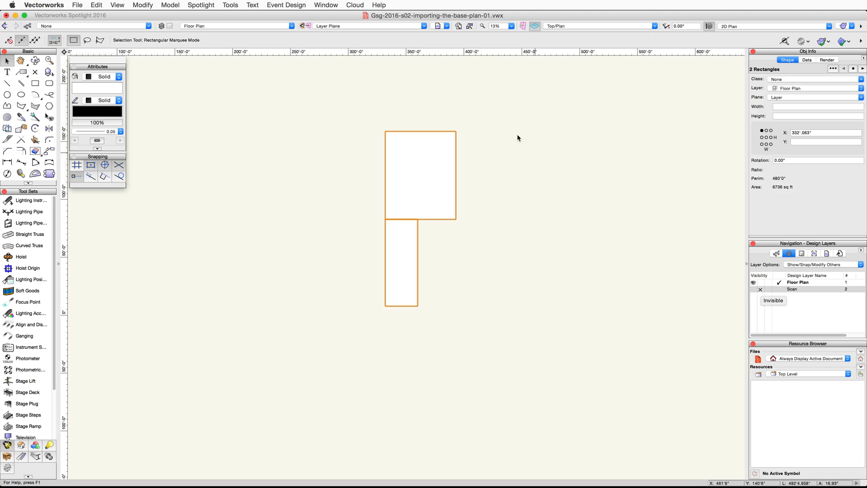
{"action": "left_click", "coordinate": [470, 26]}
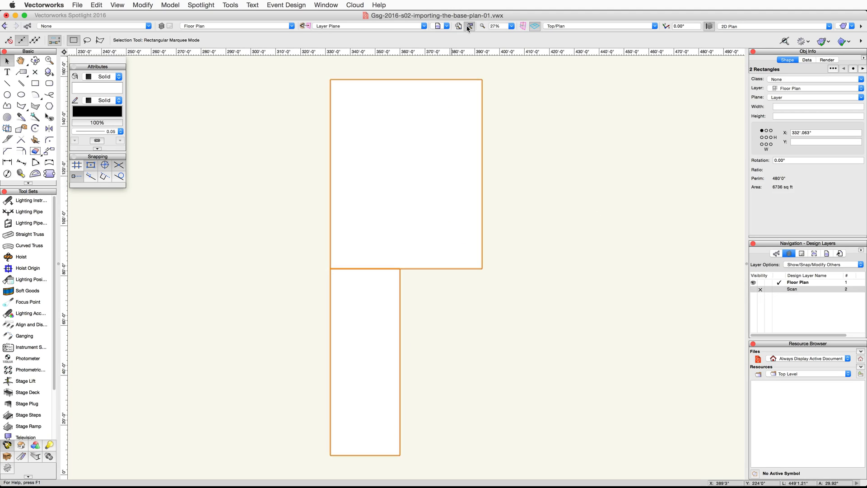